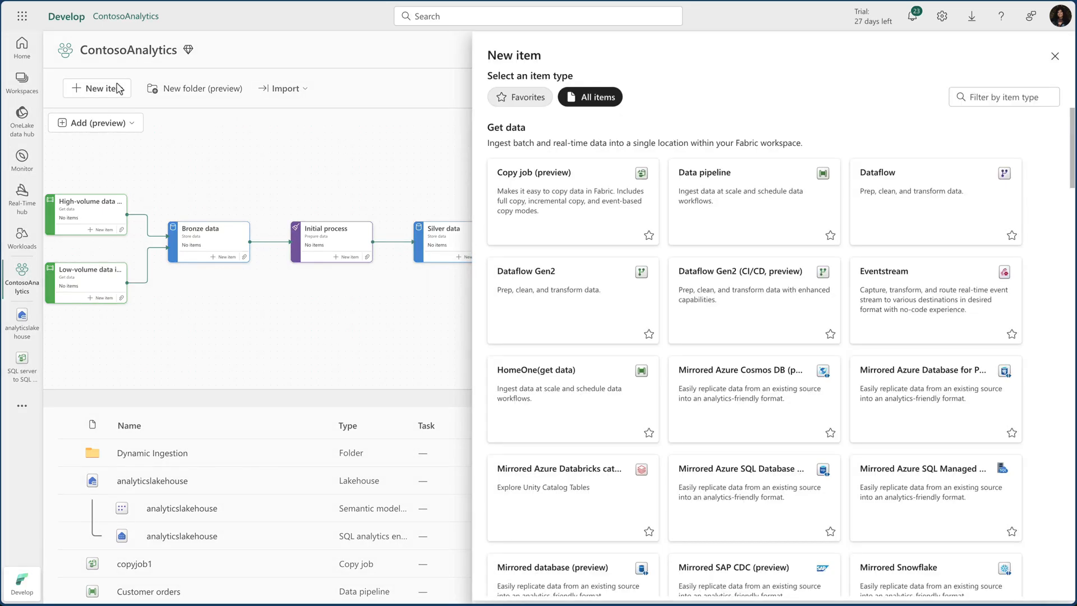
mouse_move(545, 214)
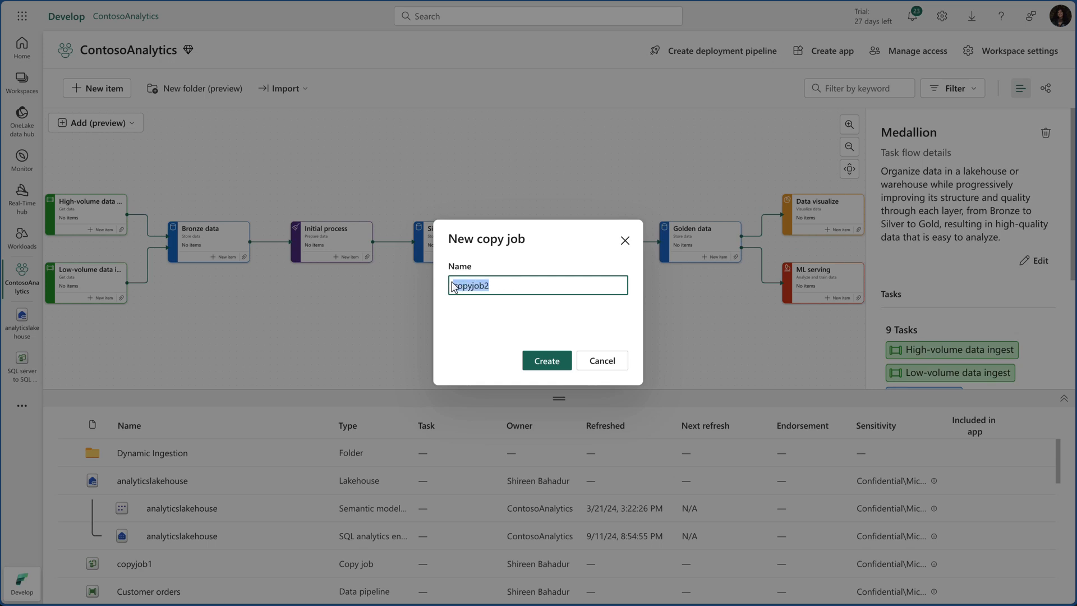
Step: Create the salestoloyalty copy job sourcing ChurnAnalytics and SalesData from analyticslakehouse
text(salestoloyalty)
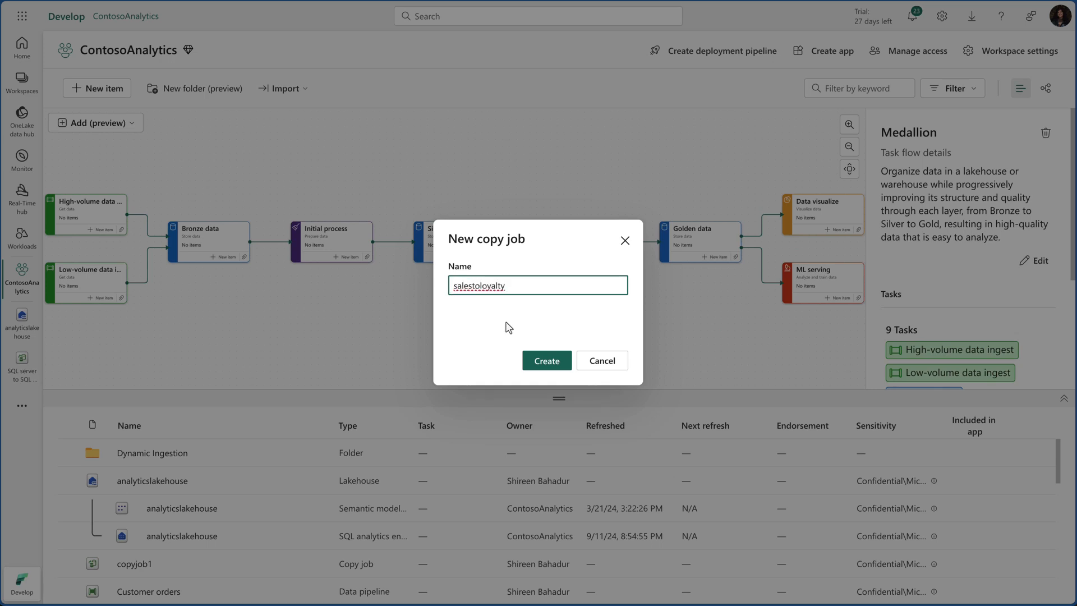
click(546, 360)
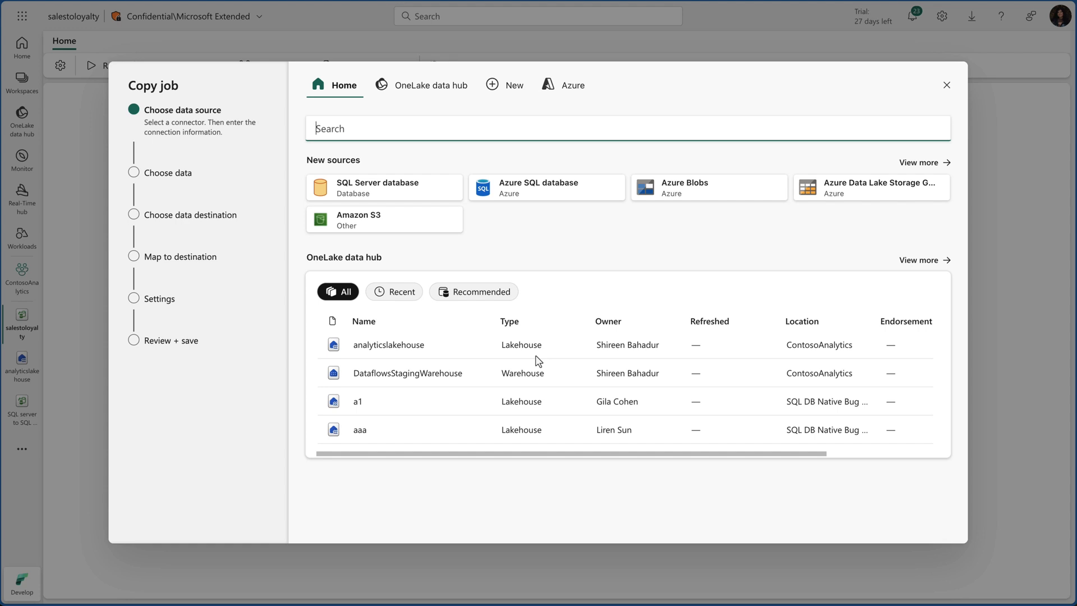
mouse_move(428, 348)
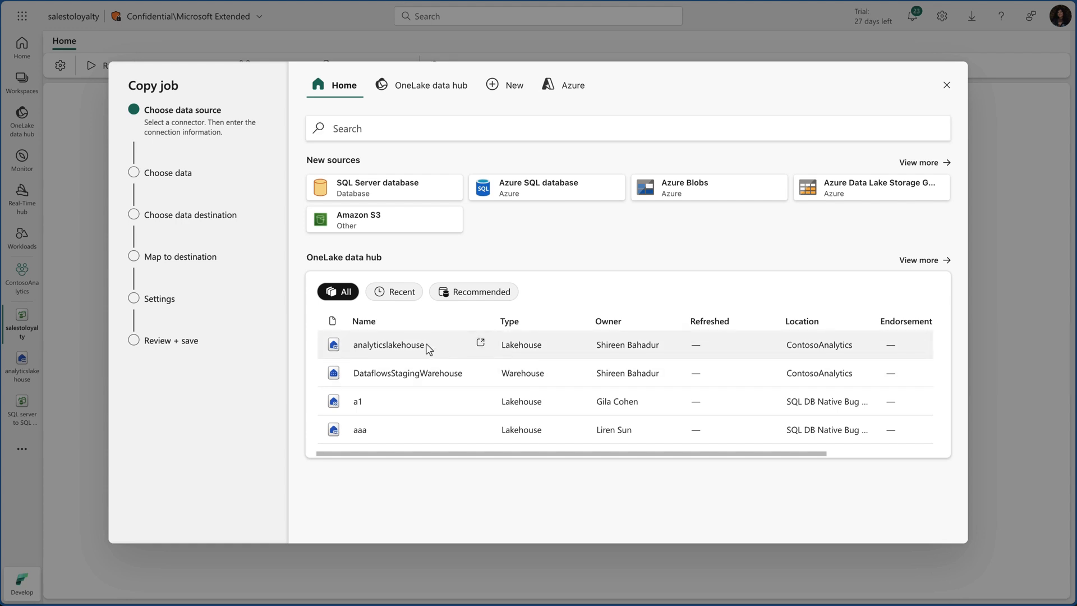
click(388, 344)
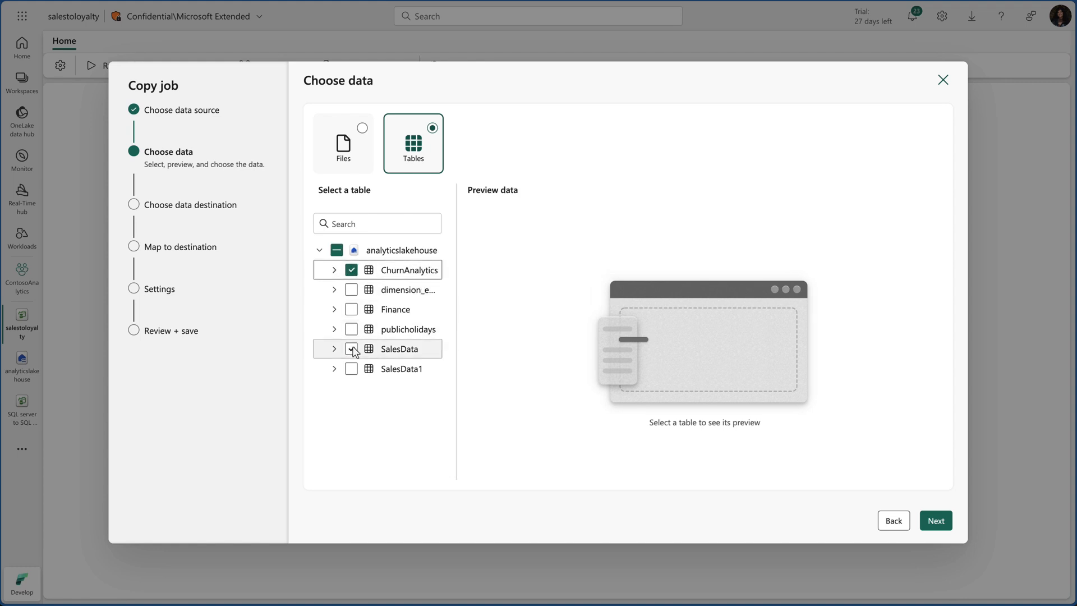
click(936, 520)
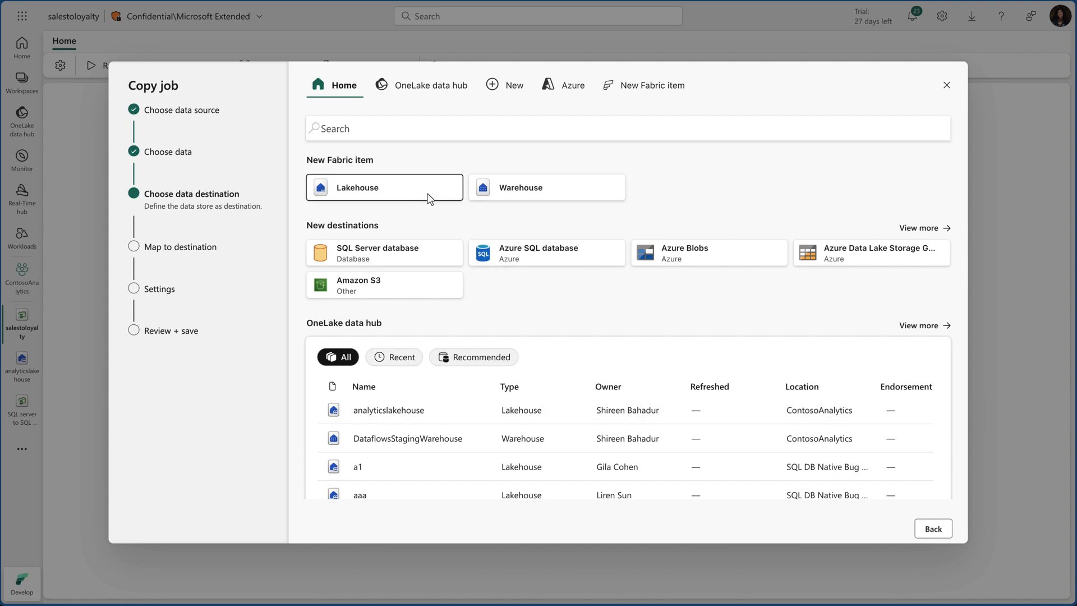
Step: Create lakehouse customerloyaltyLH in data-integration-demo as the destination and start the copy
click(383, 187)
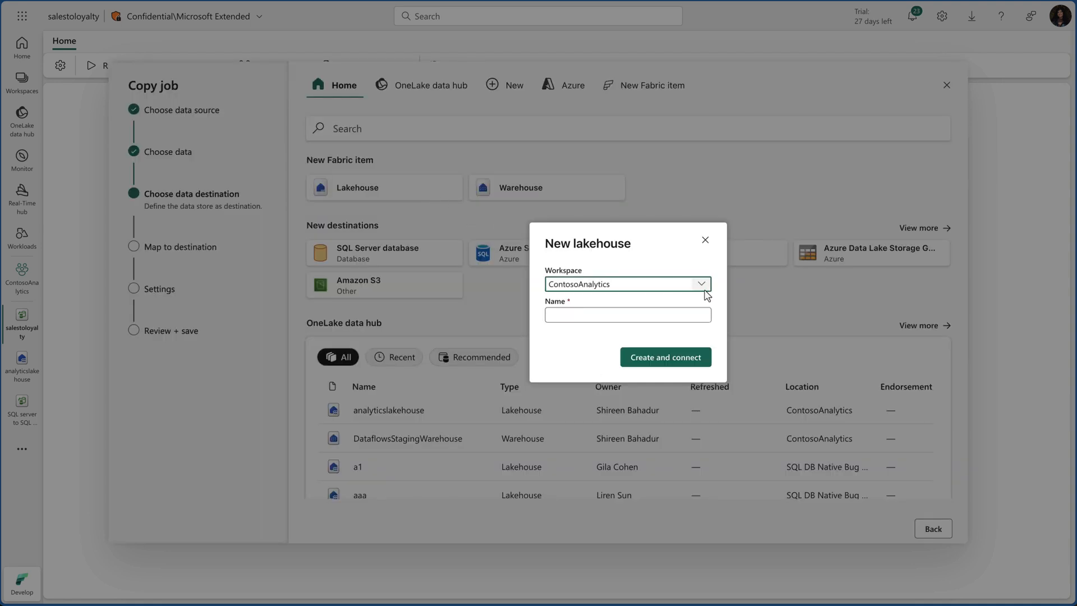
click(701, 284)
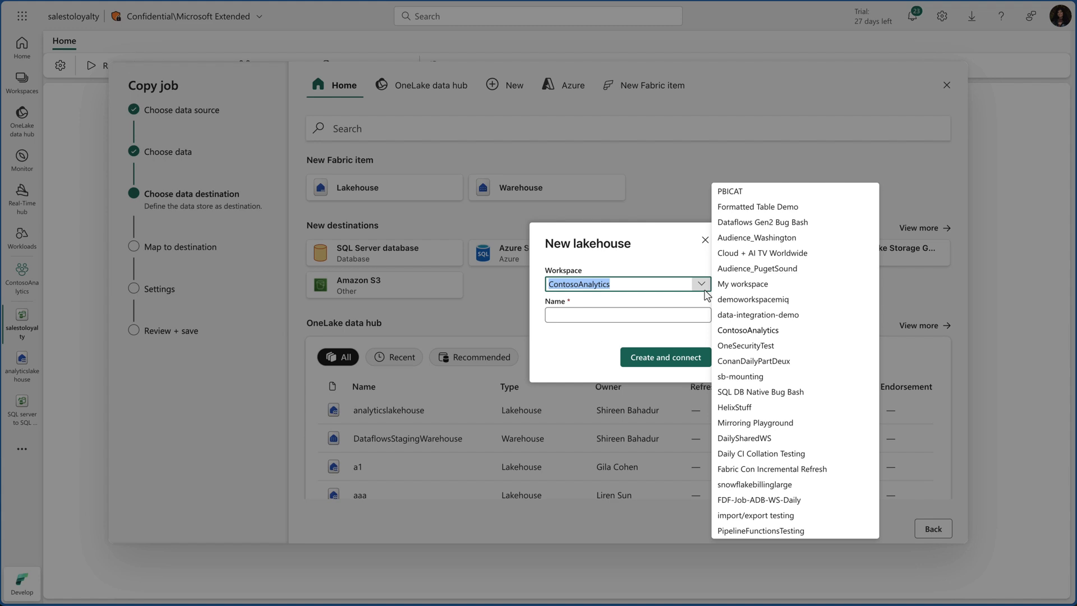
click(758, 315)
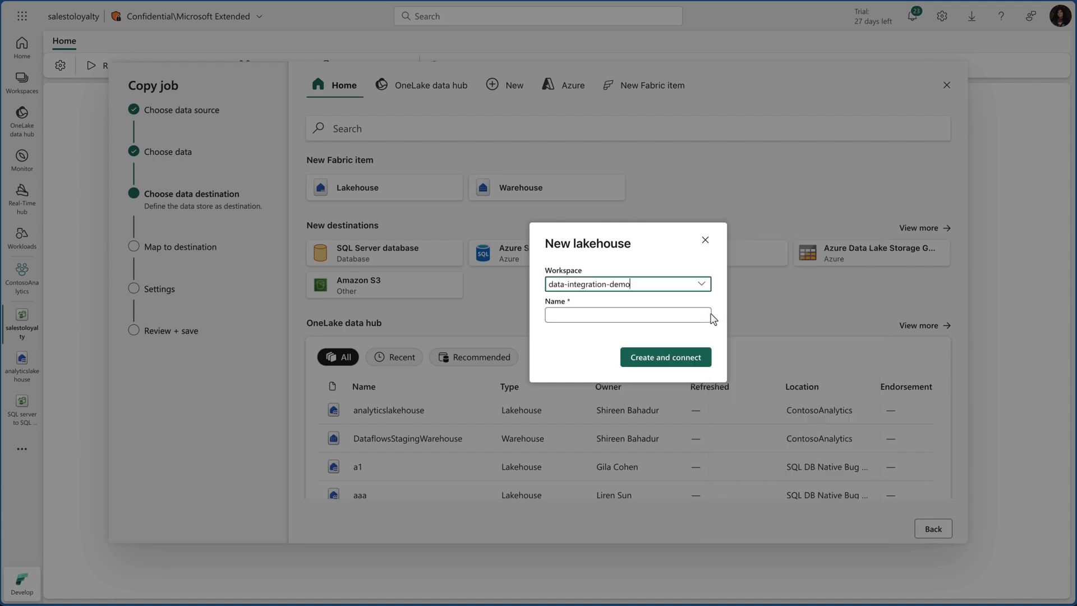
text(customerloyaltyLH)
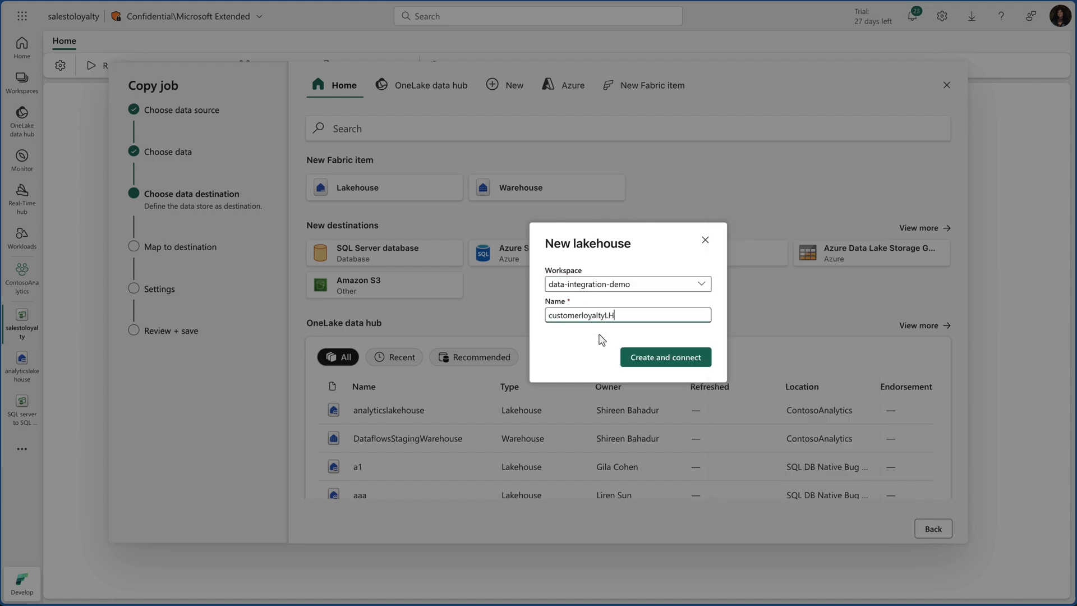
click(664, 357)
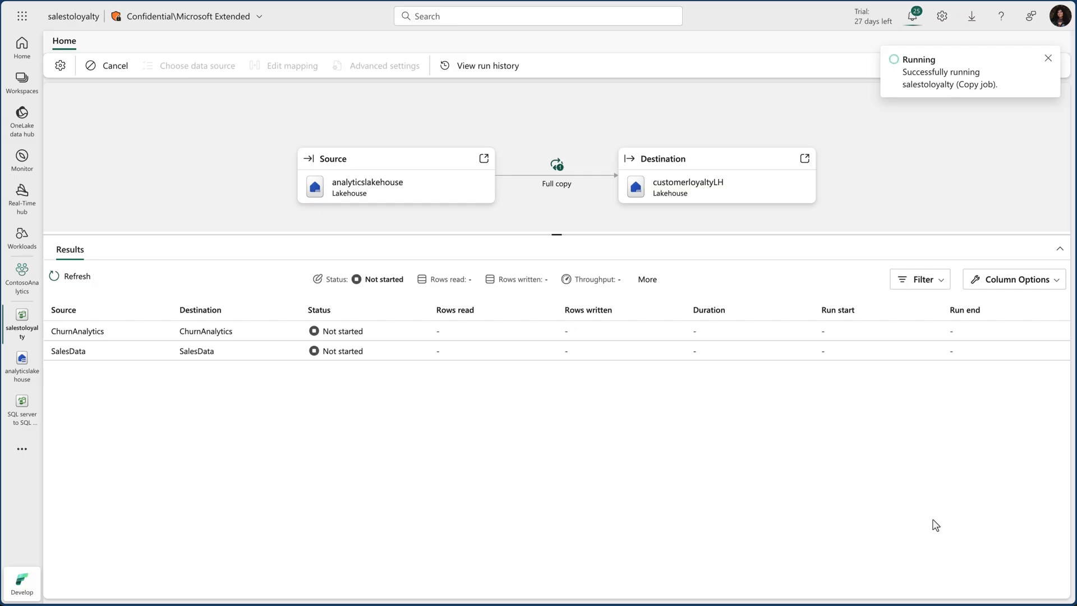
Step: Start a new Copy job item named onpremtoloyalty
click(1047, 58)
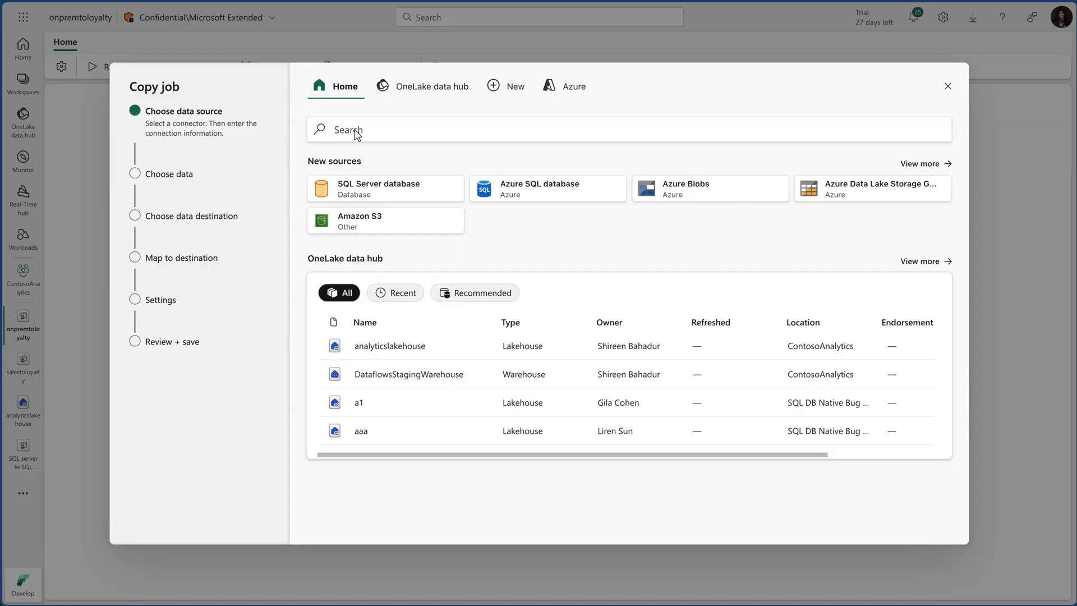
Step: Choose contoso-outdoors as the source with its six SalesLT tables
text(cont)
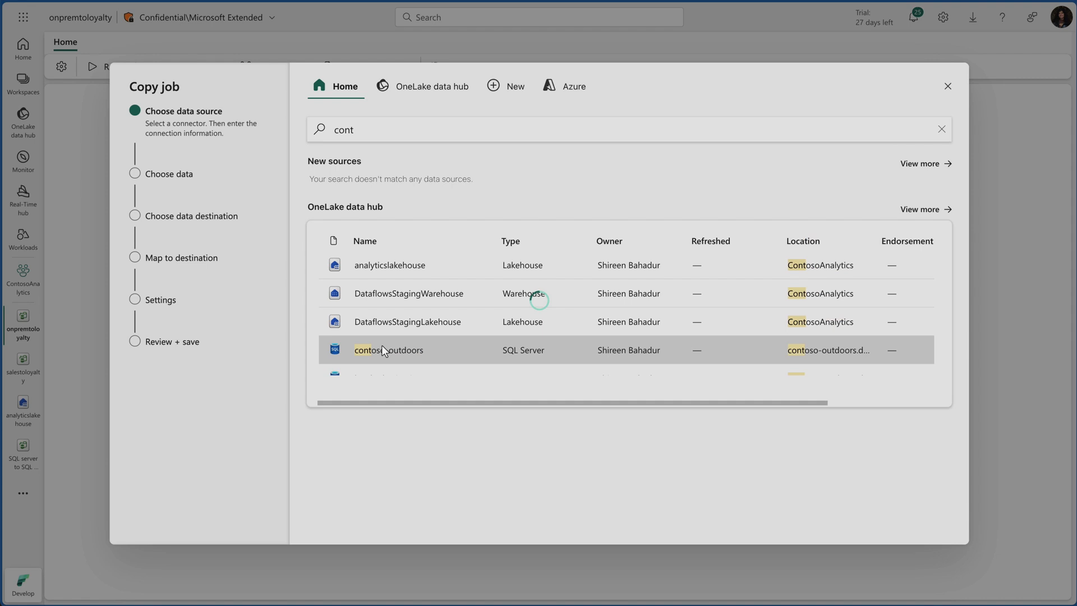
click(388, 349)
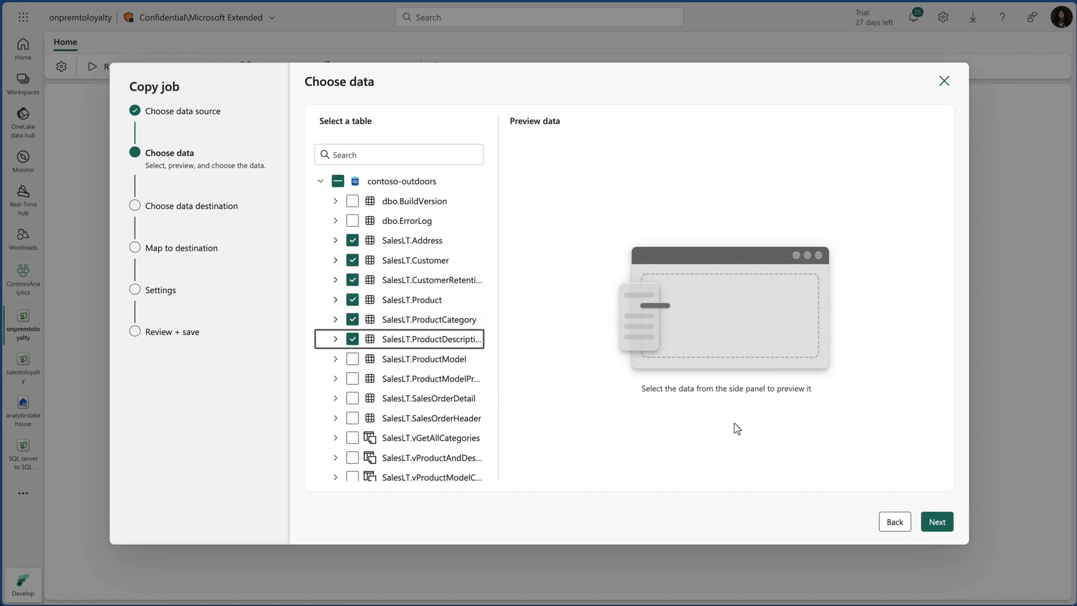
click(936, 521)
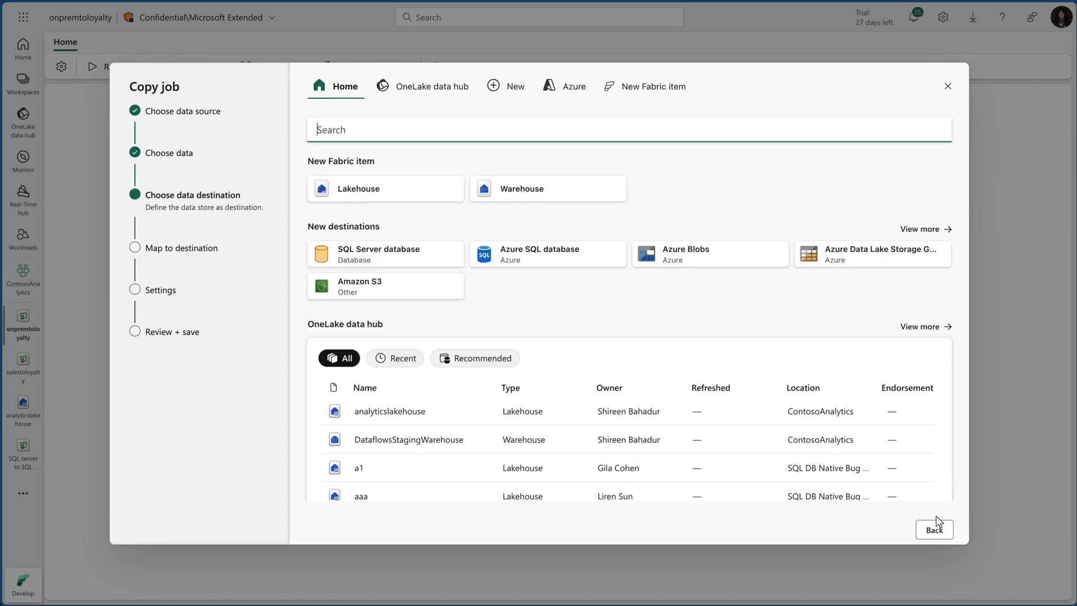
Step: Set loyaltydestination from the OneLake data hub as the destination
click(432, 85)
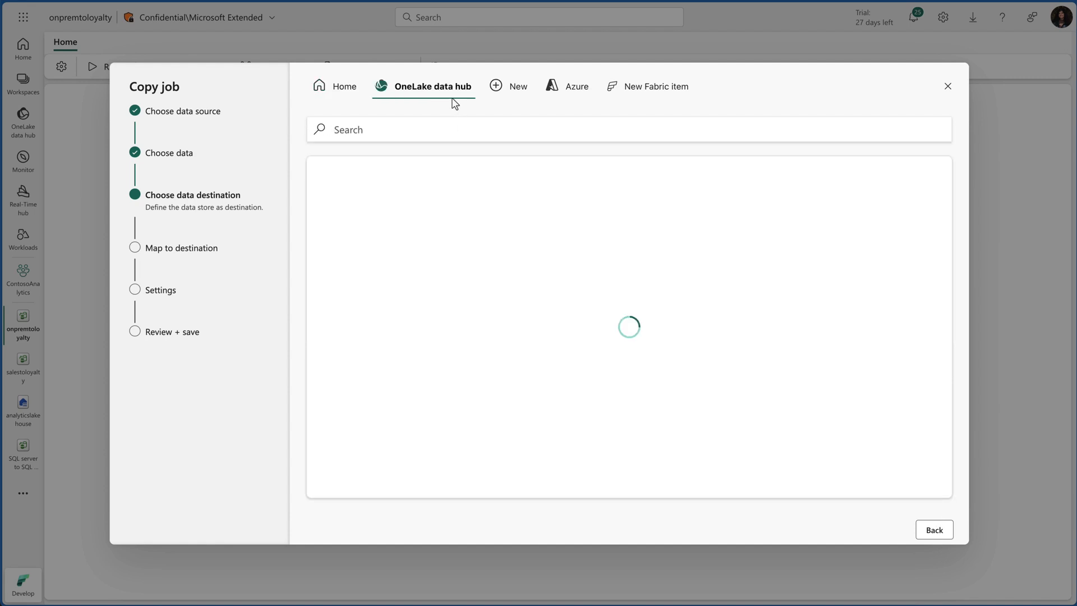
text(myloy)
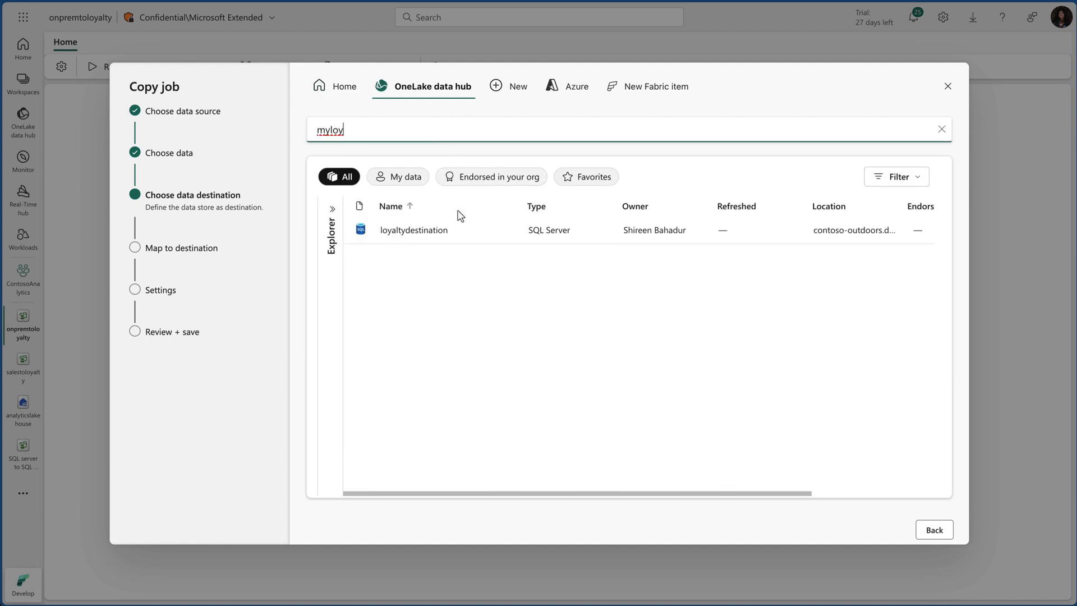
click(413, 230)
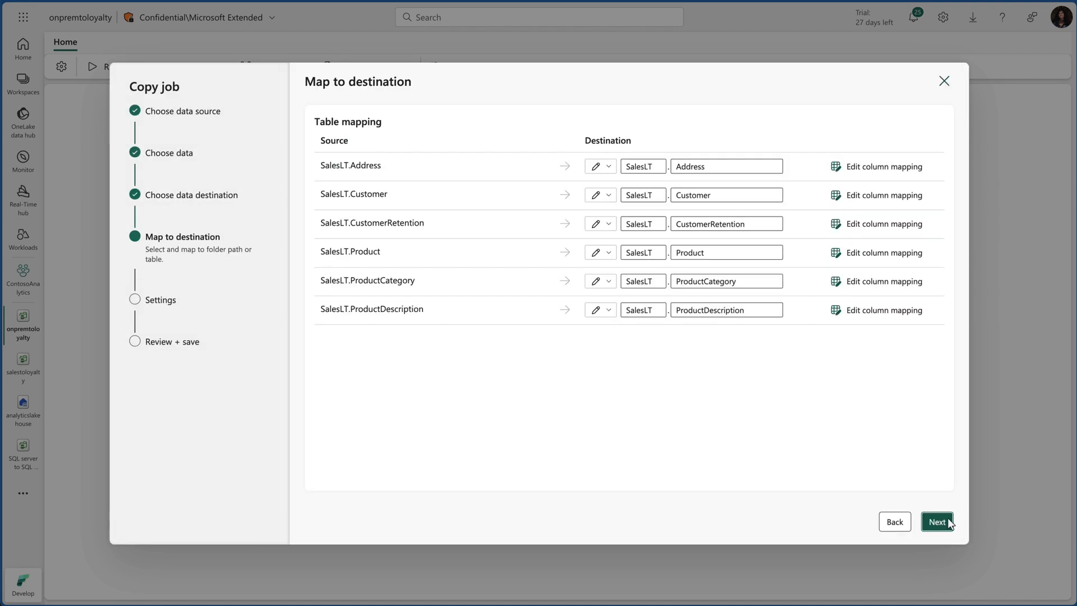
Step: Use incremental copy on ModifiedDate for the SalesLT tables, then save and run
click(936, 521)
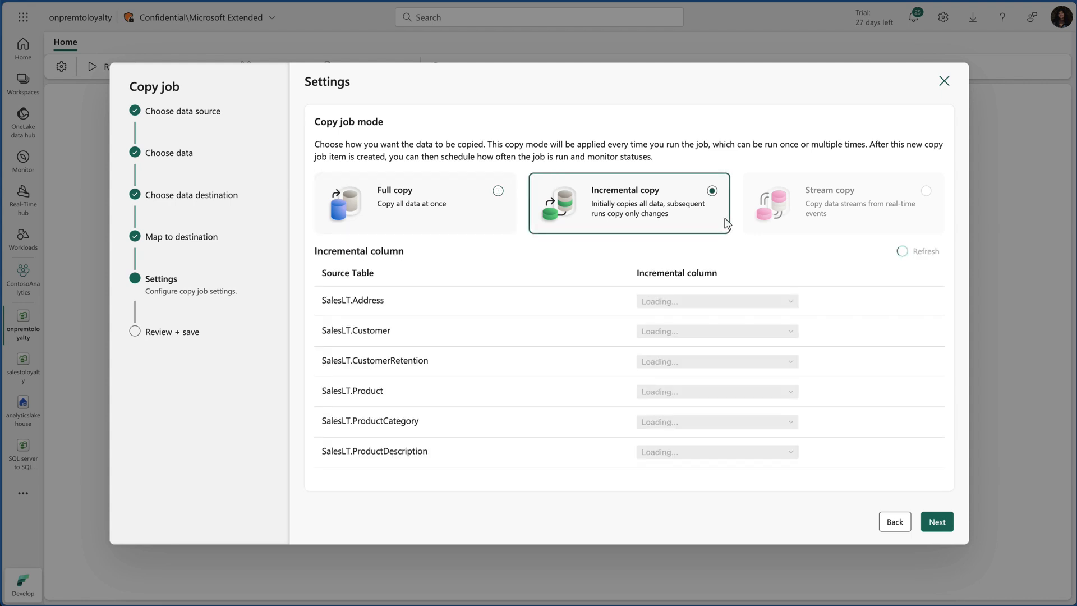
click(716, 300)
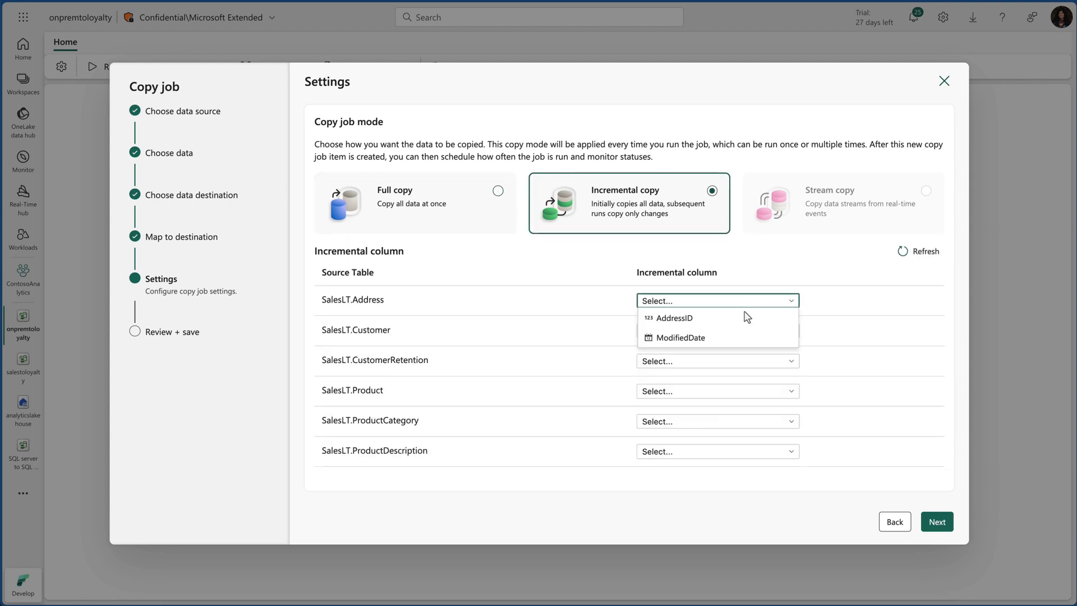
click(680, 337)
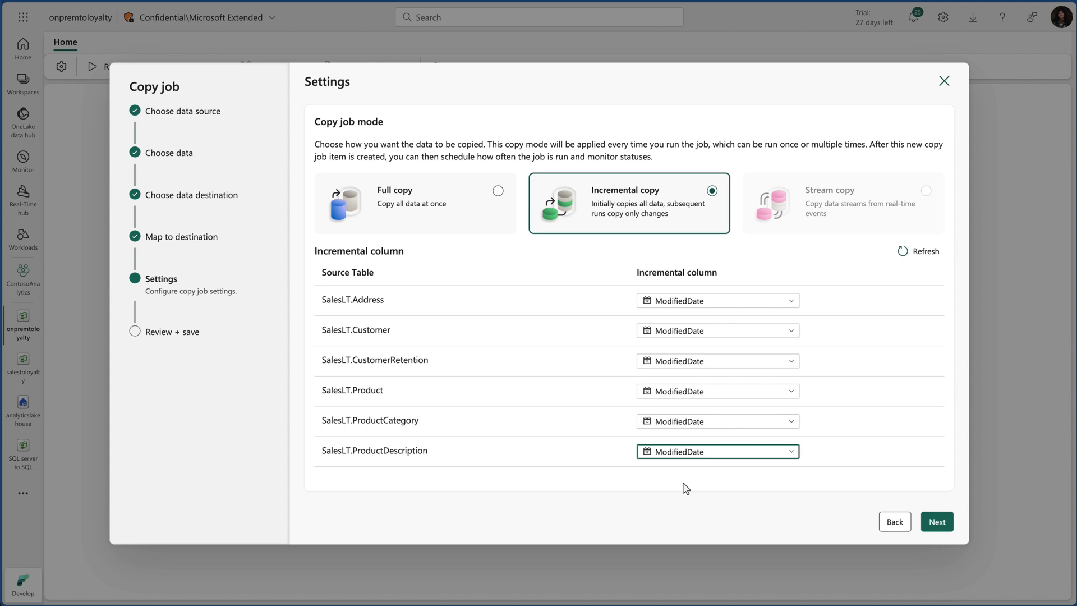
click(936, 521)
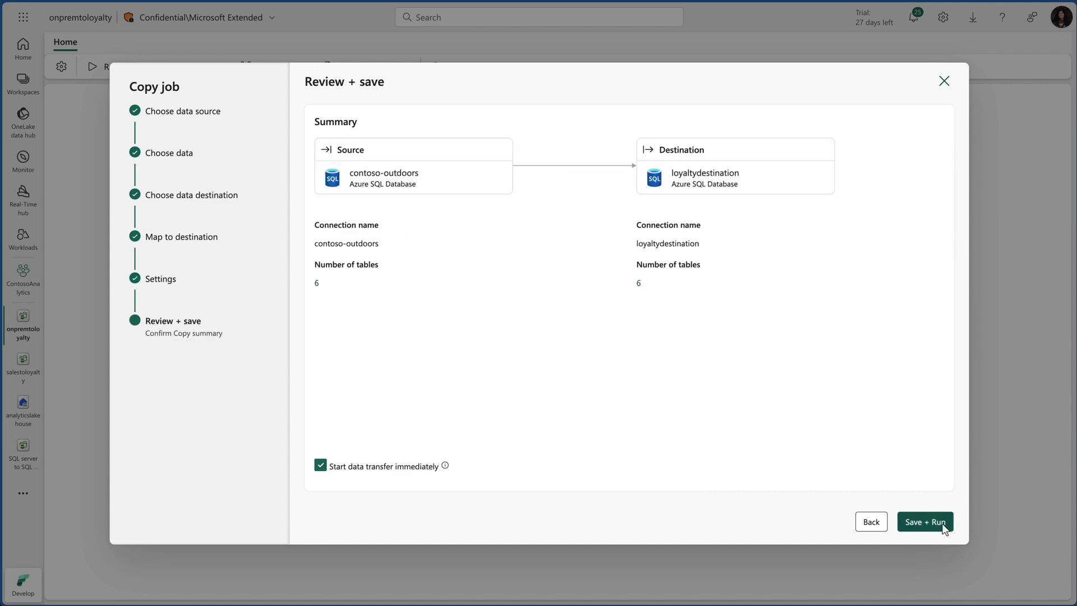
click(924, 521)
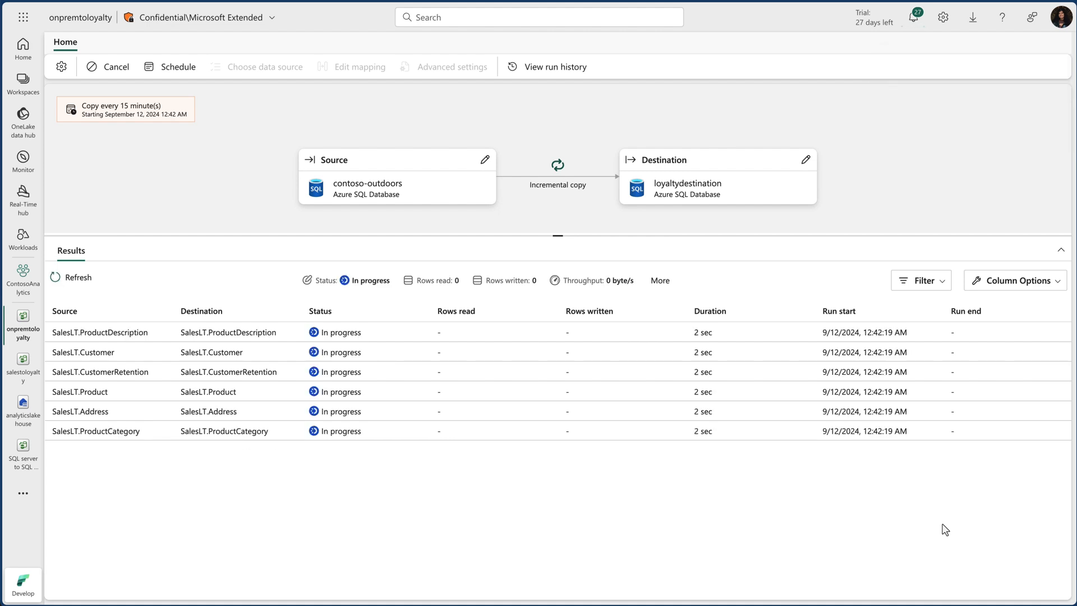
Step: Monitor the 2812-row run, schedule every 4 minutes, and confirm 2 Customer rows copied
click(71, 277)
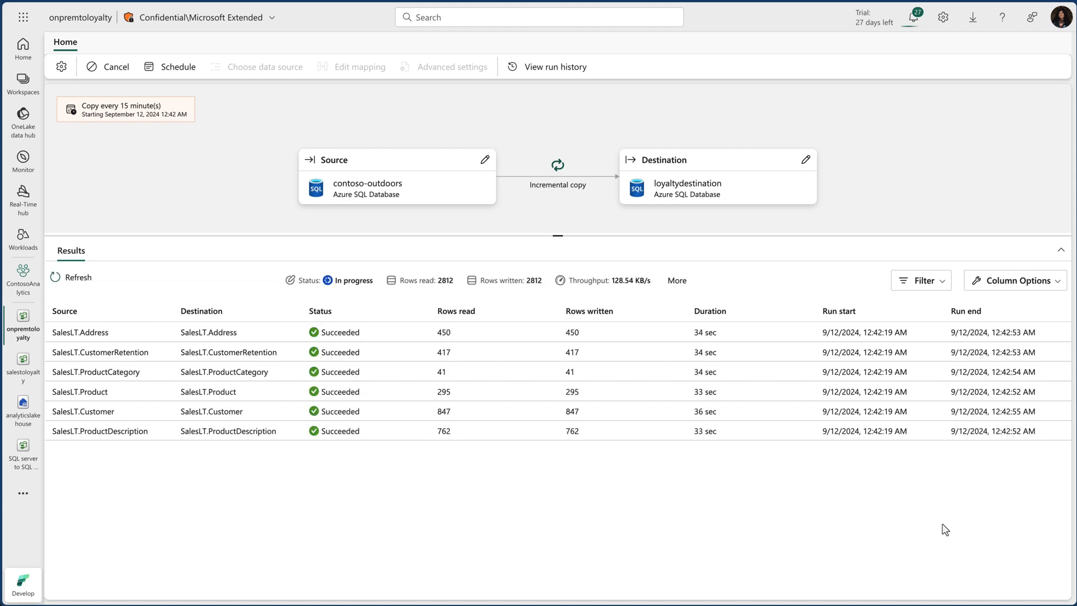
click(78, 277)
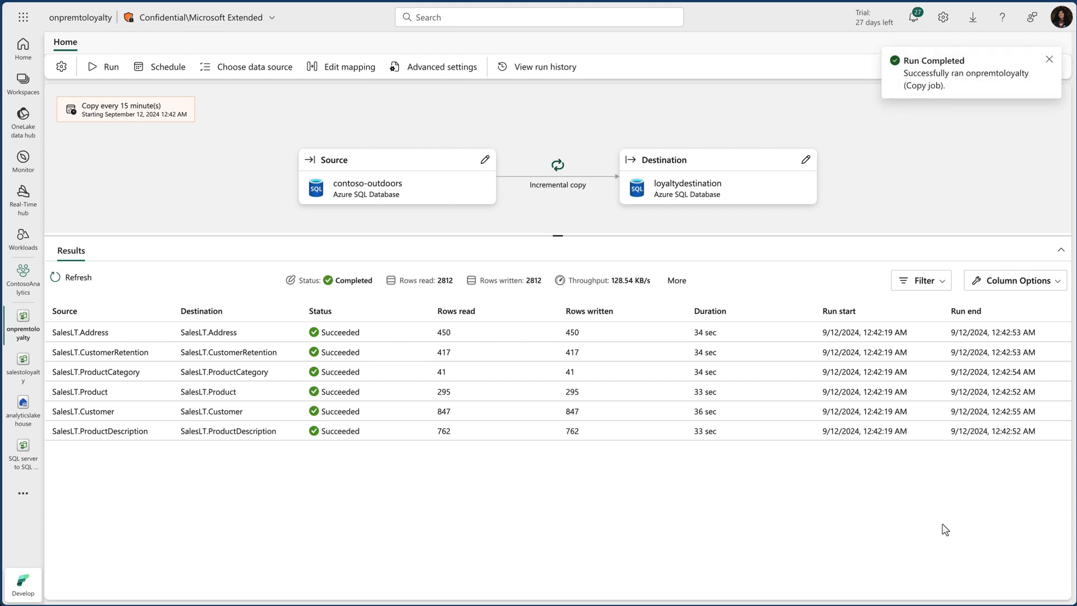
click(1049, 59)
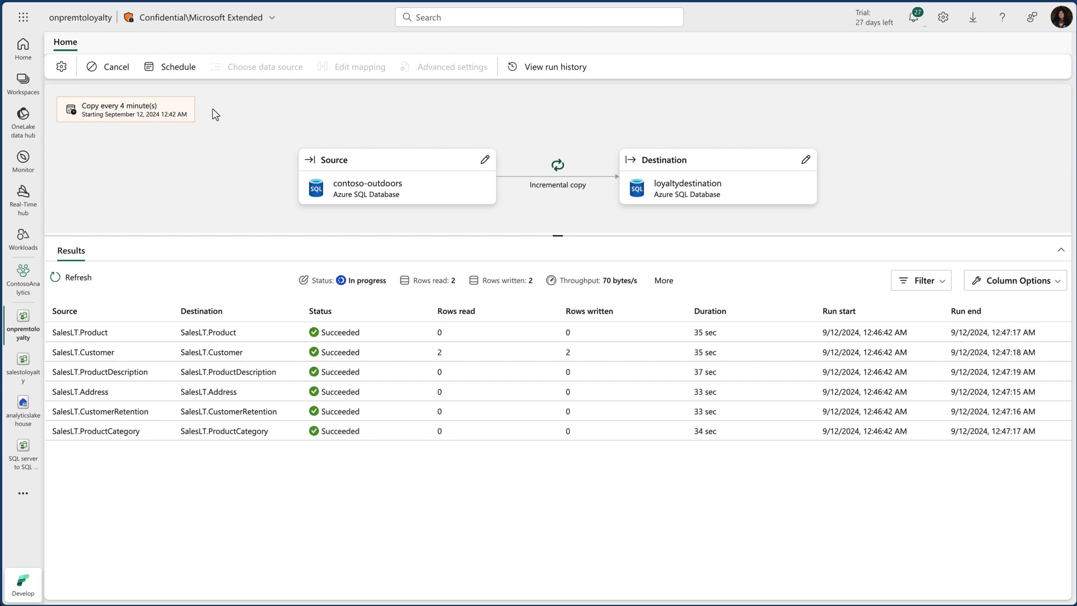
click(71, 277)
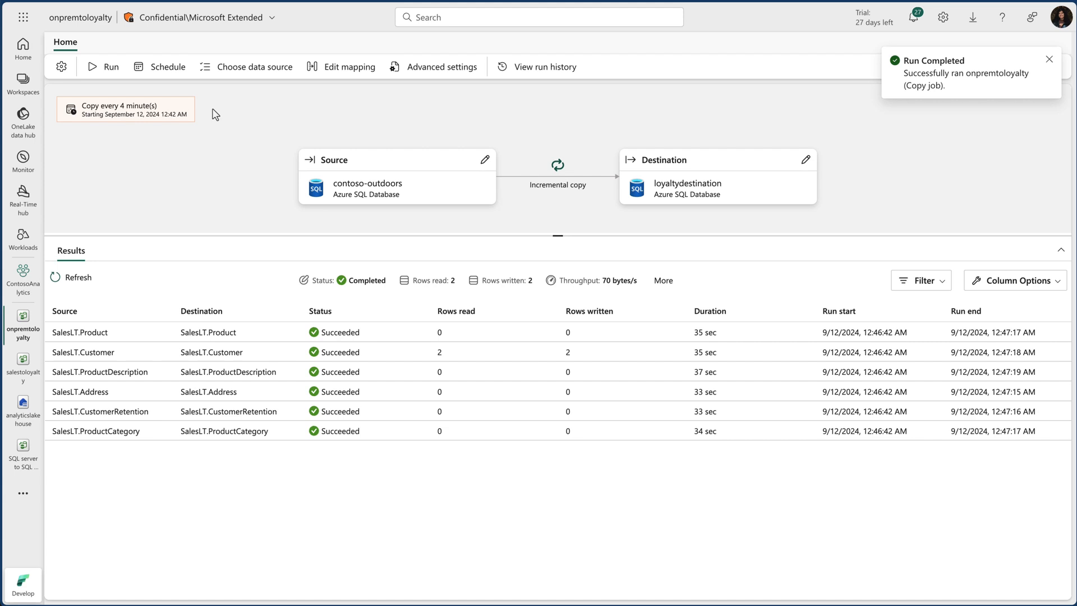
click(1049, 59)
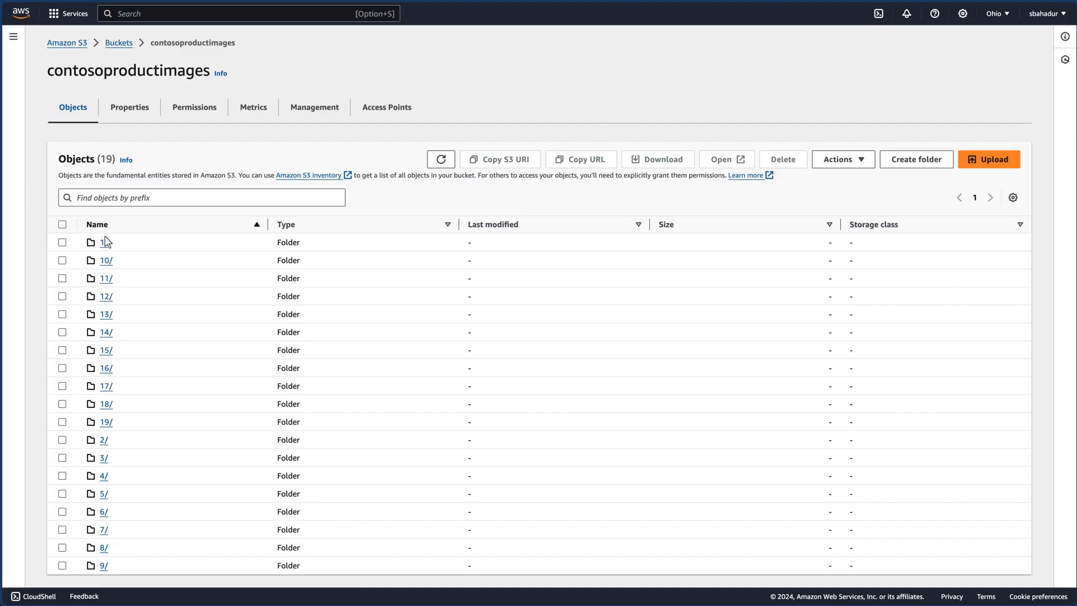
mouse_move(107, 248)
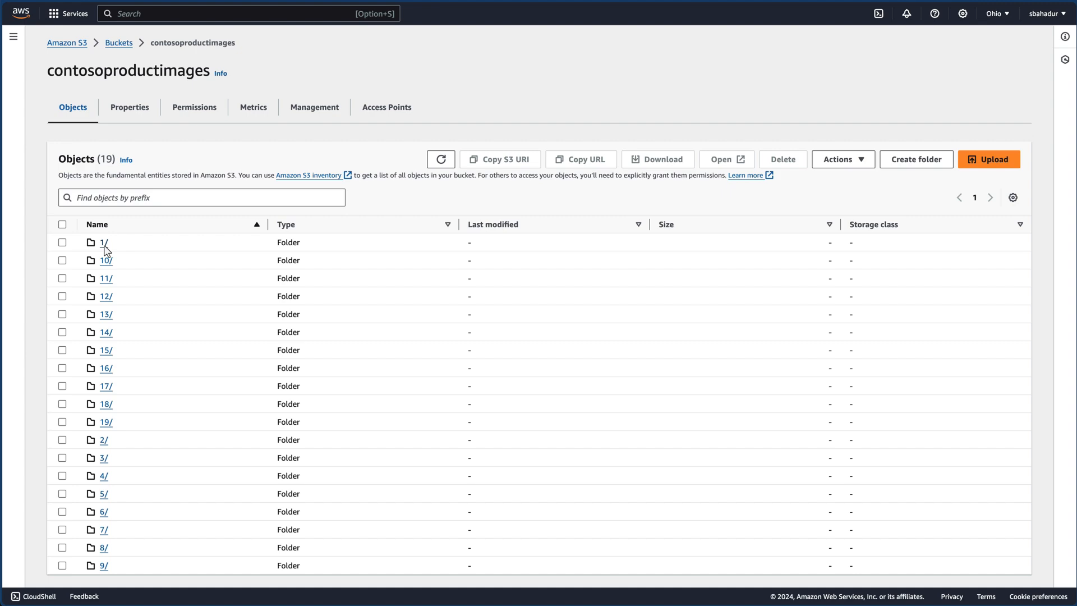
Step: Open the contosoproductimages bucket showing 19 product image folders
click(102, 242)
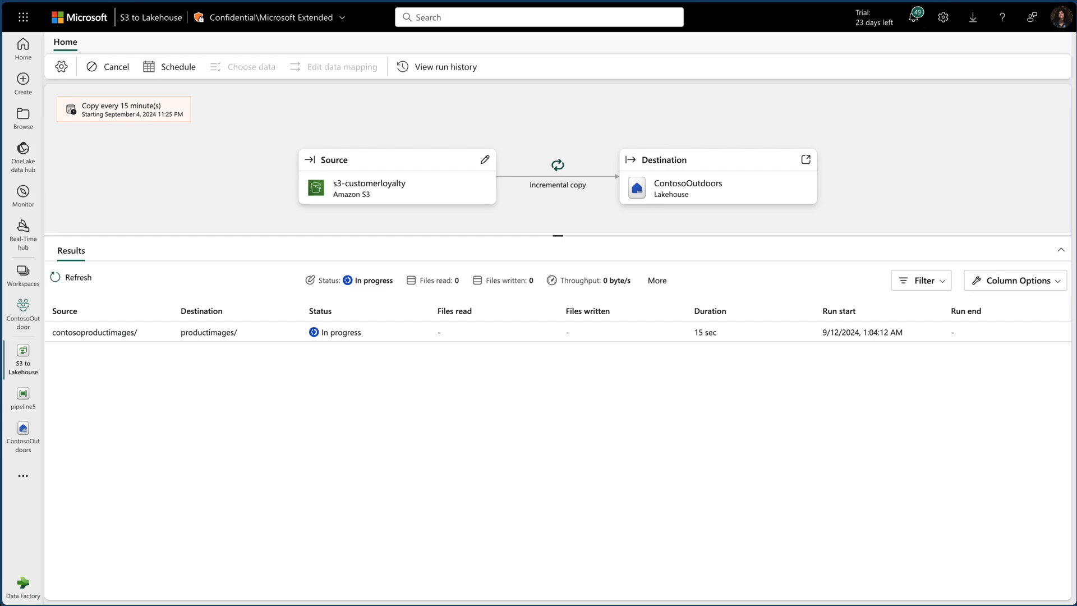
mouse_move(214, 110)
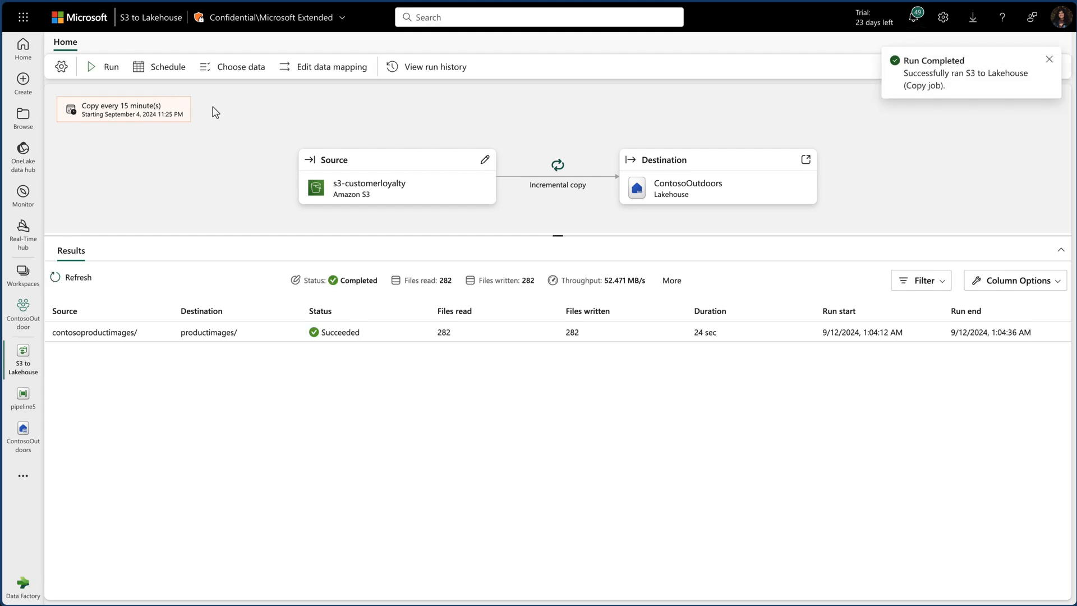
Step: Confirm the S3 to Lakehouse run copied 282 files, then open ContosoOutdoors
click(1049, 59)
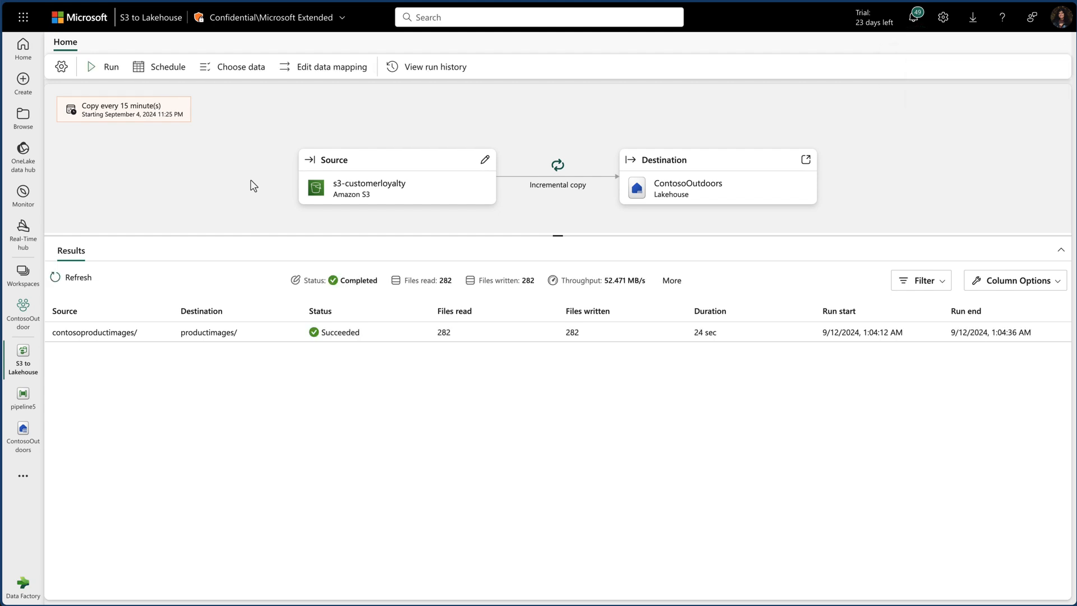
mouse_move(22, 427)
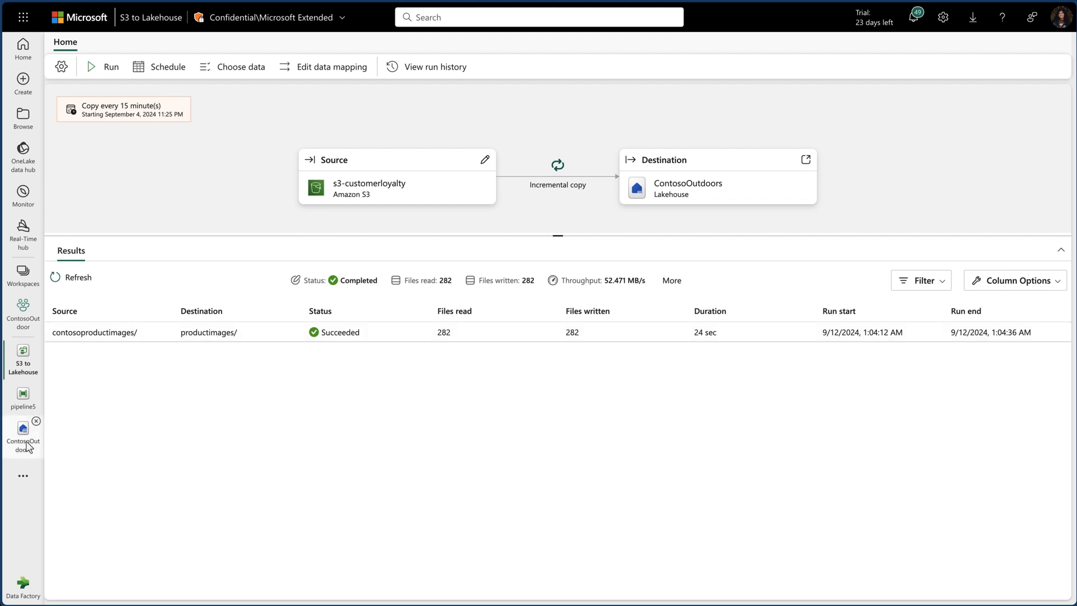
click(23, 428)
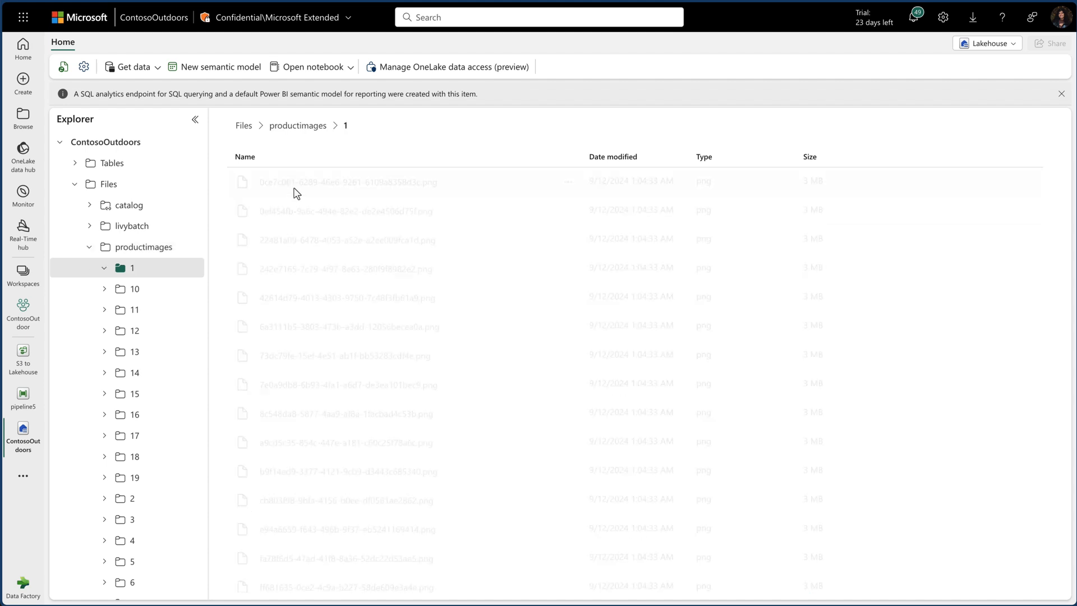
Step: Open productimages folder 1 to view the copied PNGs
click(343, 181)
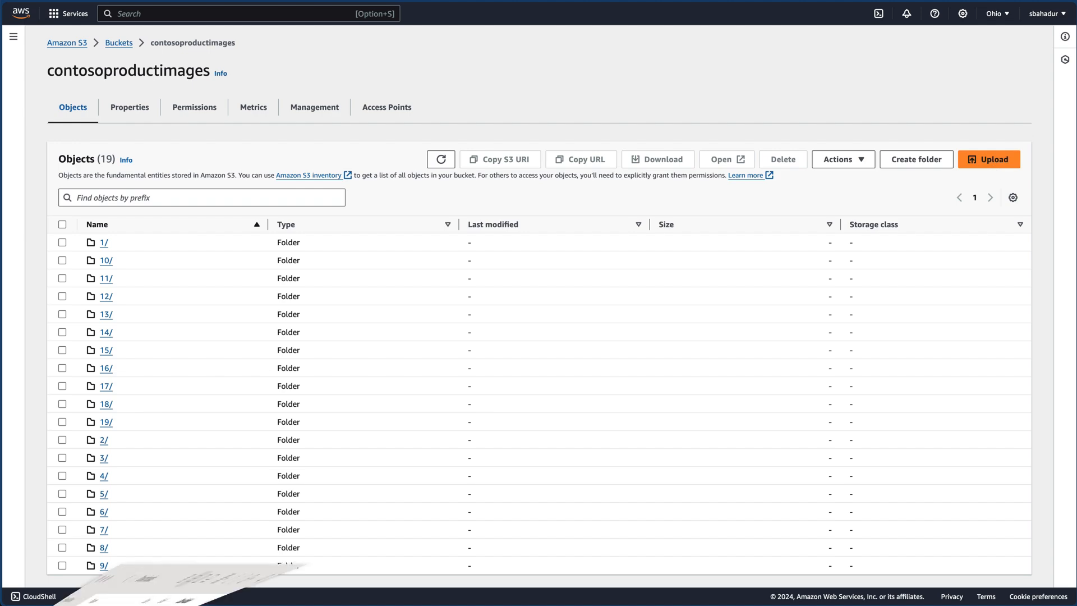
Step: Preview a new image in Downloads and upload folder 20's 13 PNGs to the bucket
click(988, 159)
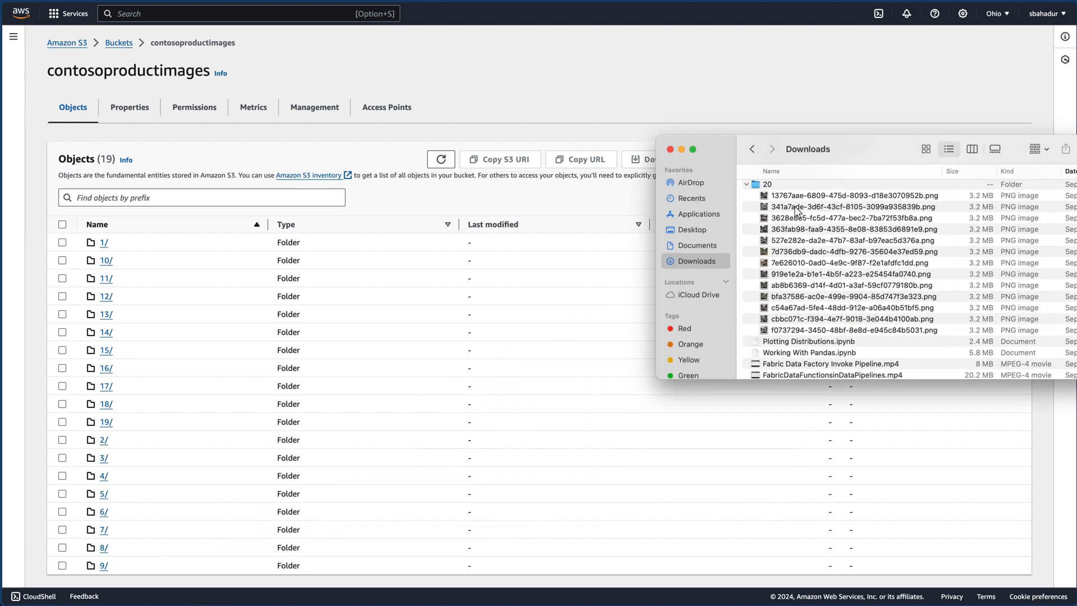
double_click(854, 196)
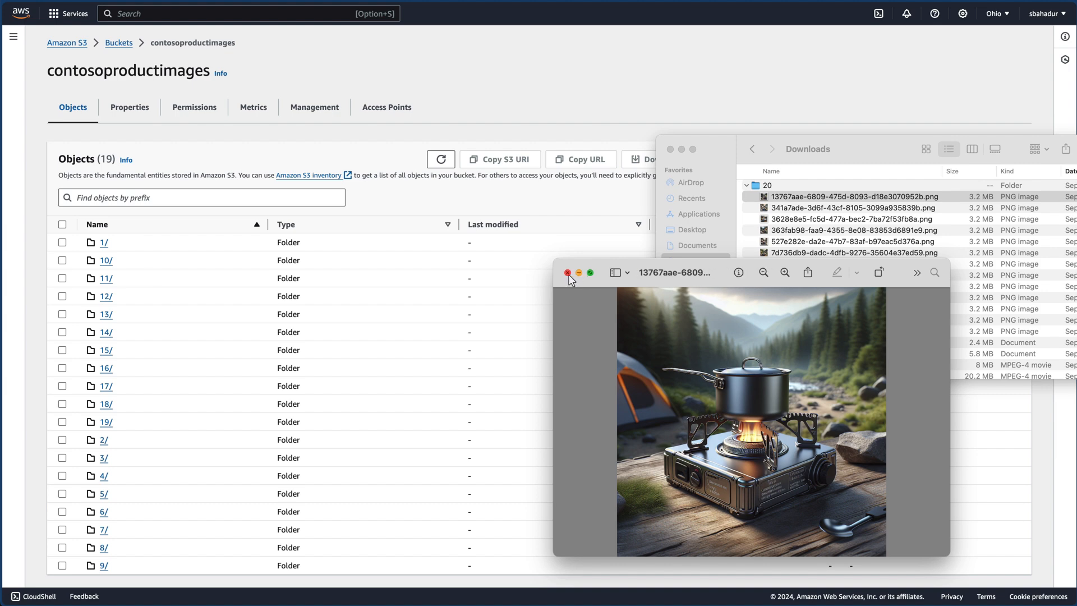
click(568, 272)
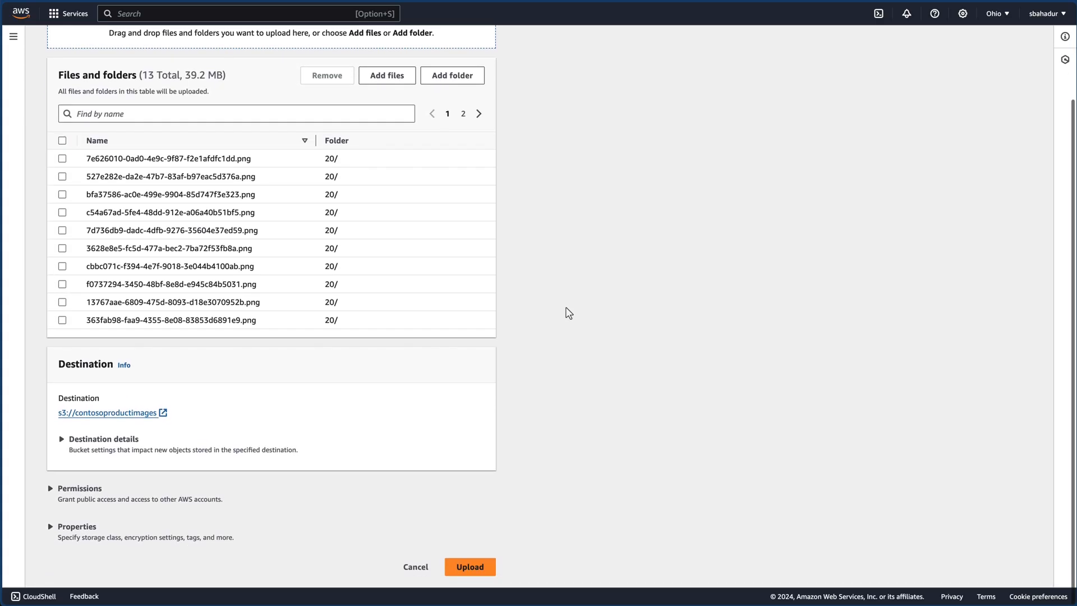
click(470, 566)
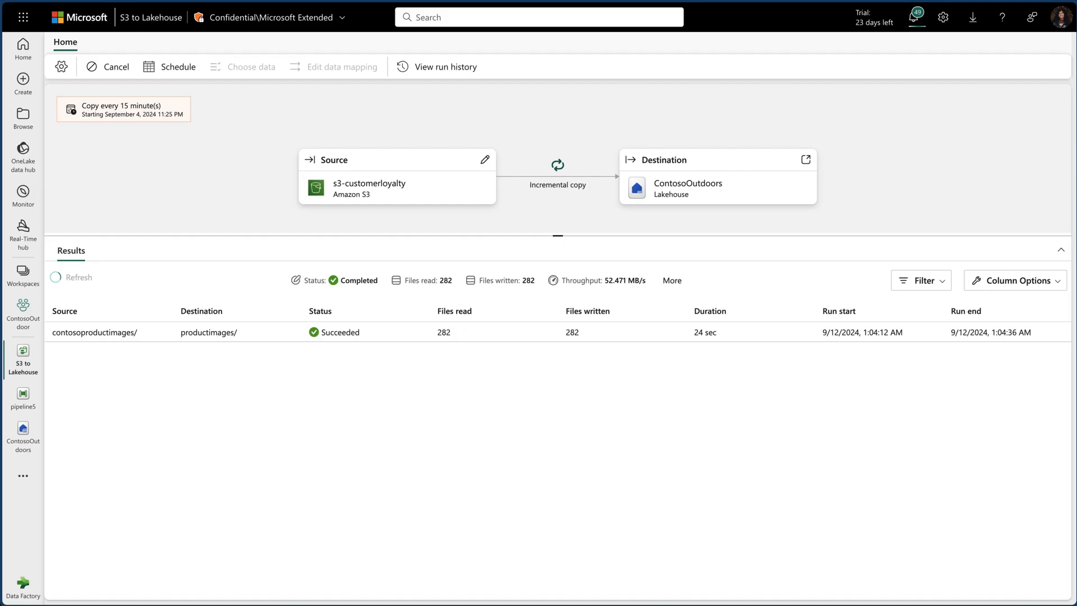
Step: Refresh the copy job results and open ContosoOutdoors to check folder 20's 13 new images
click(79, 277)
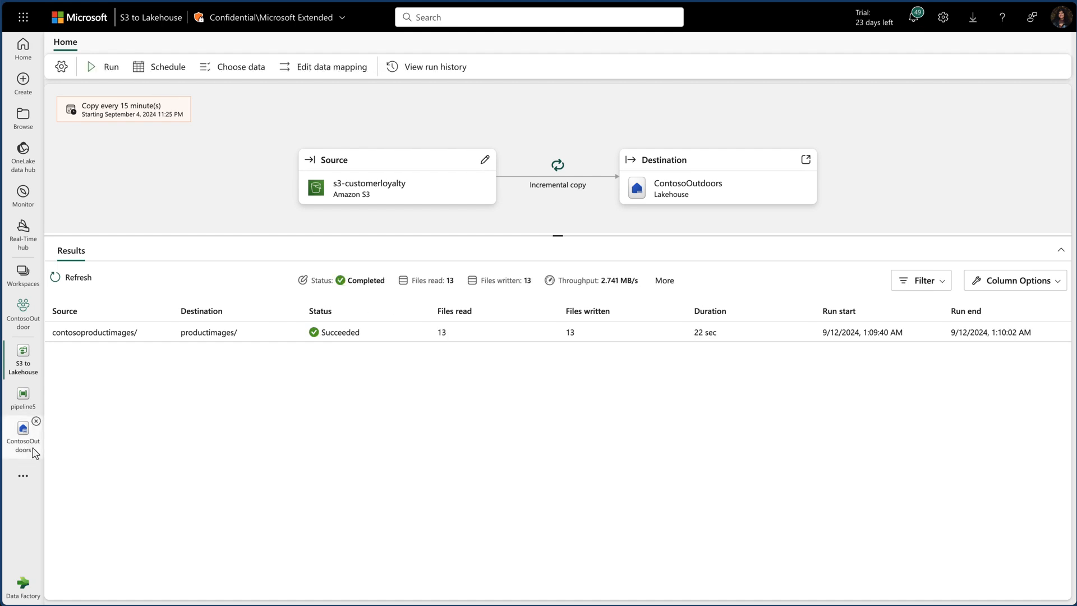
click(23, 428)
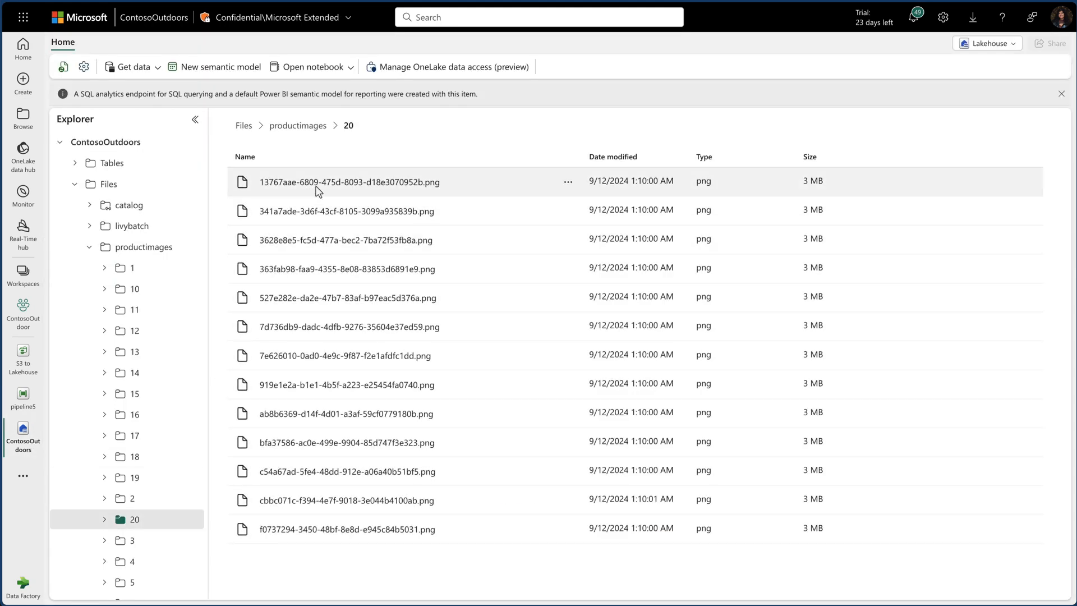